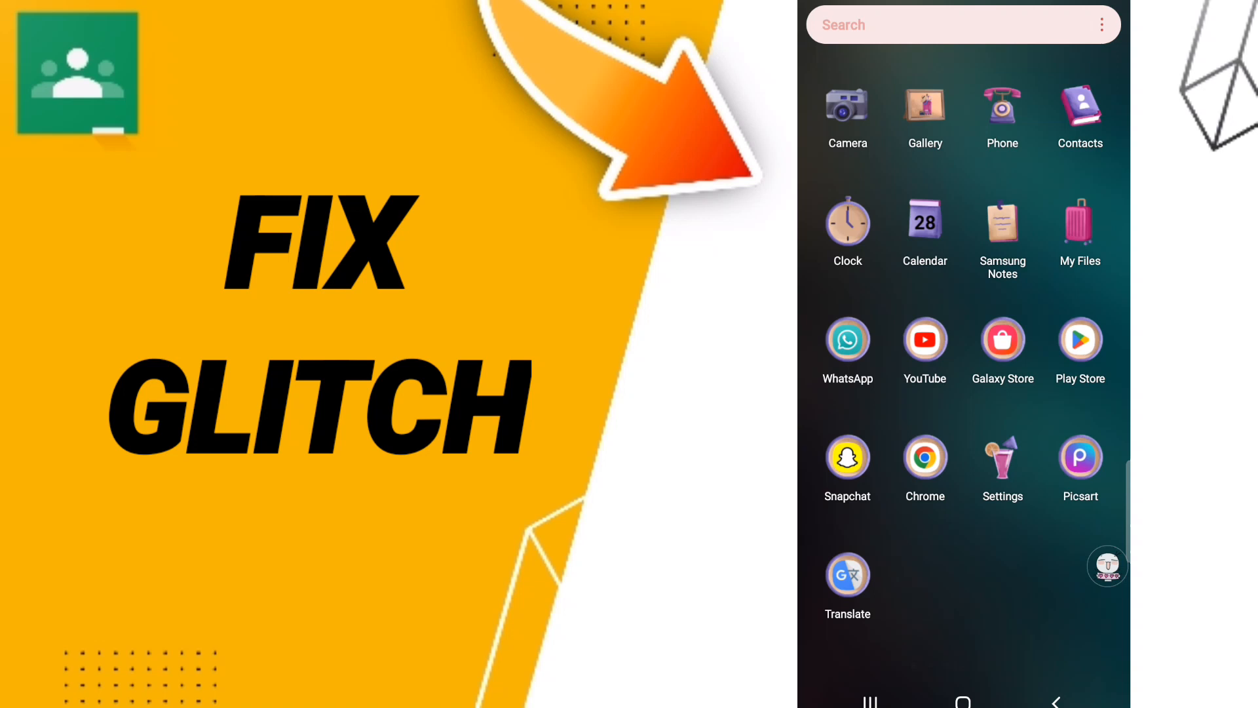
- Open the phone's Settings app from the home screen
left_click(1003, 455)
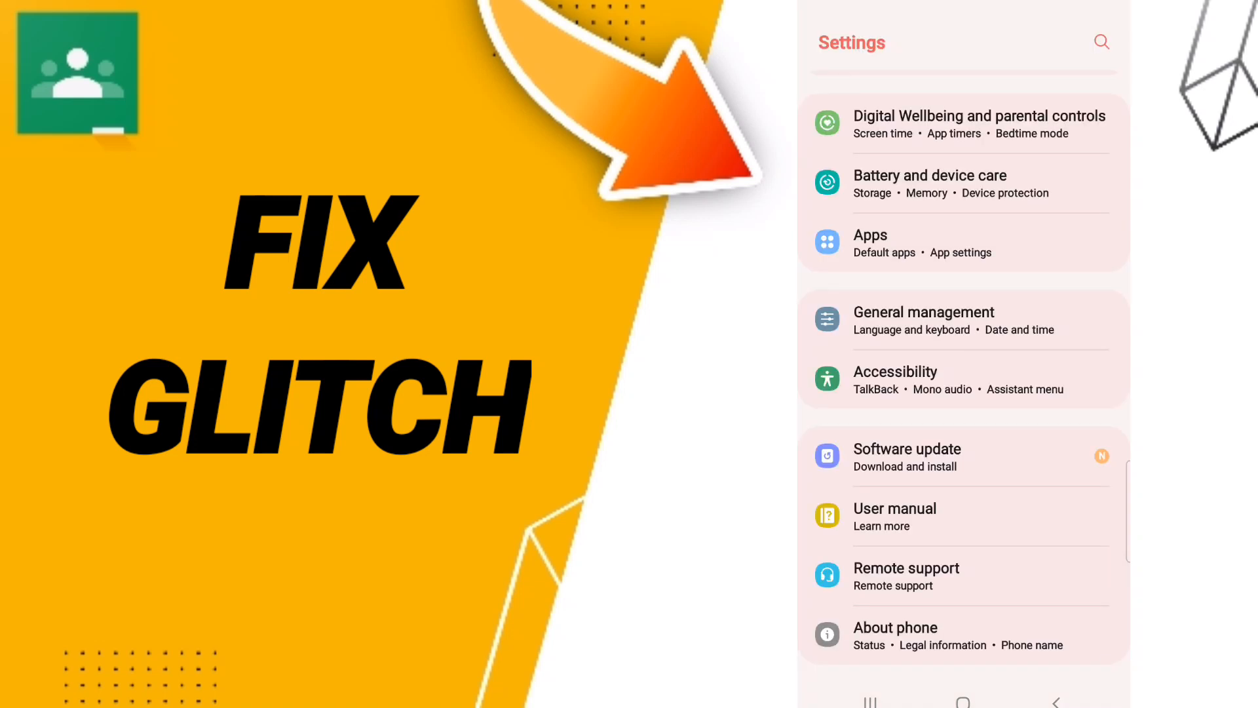
- Open Apps and find Classroom in the list to reach its App info page
left_click(962, 242)
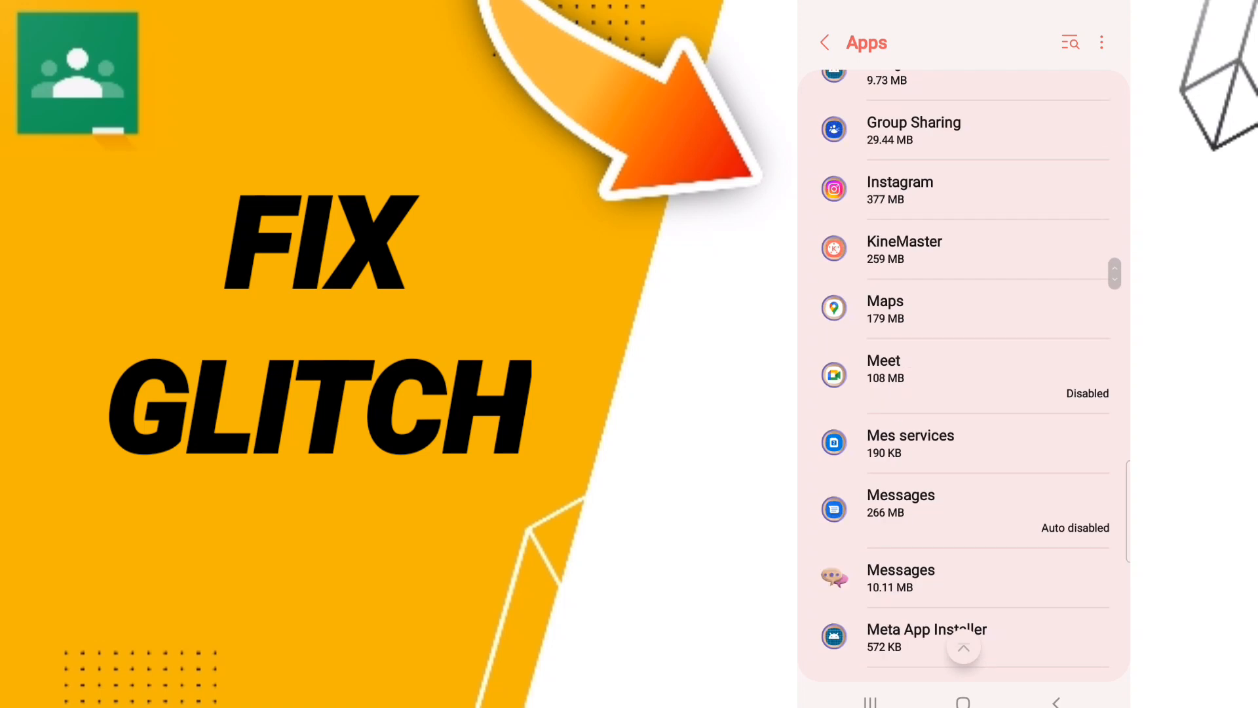
scroll("down", 3)
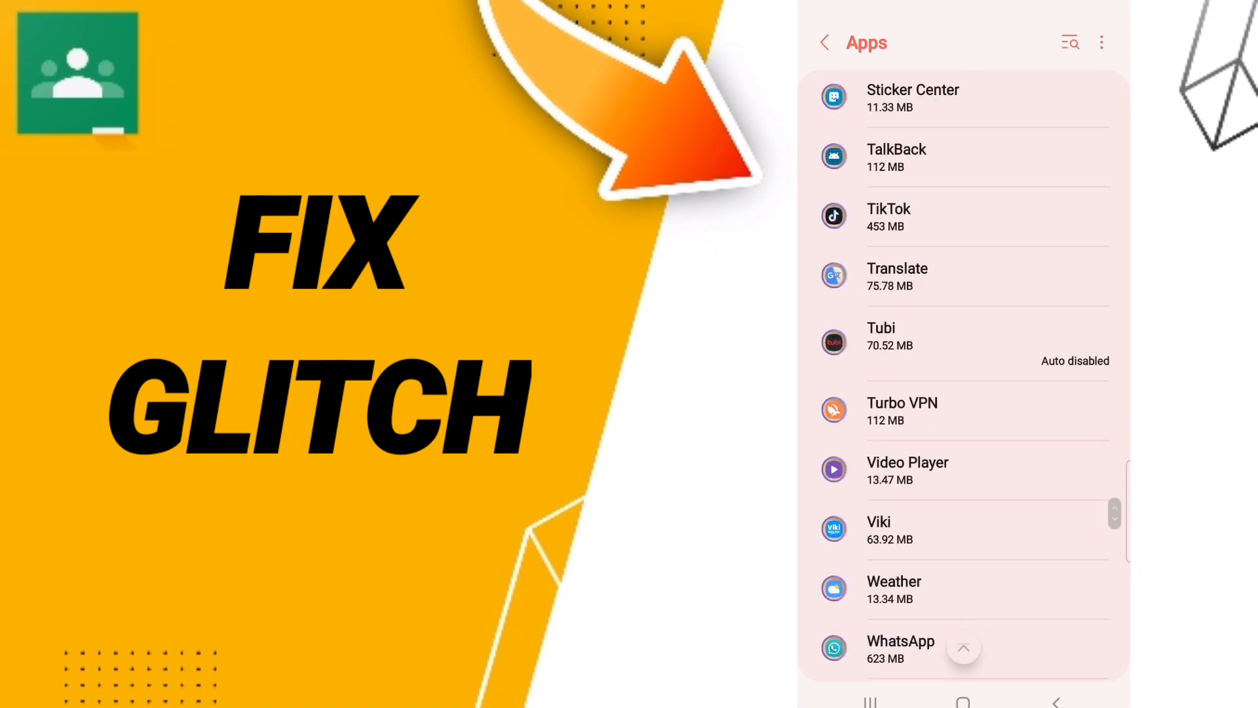
scroll("up", 3)
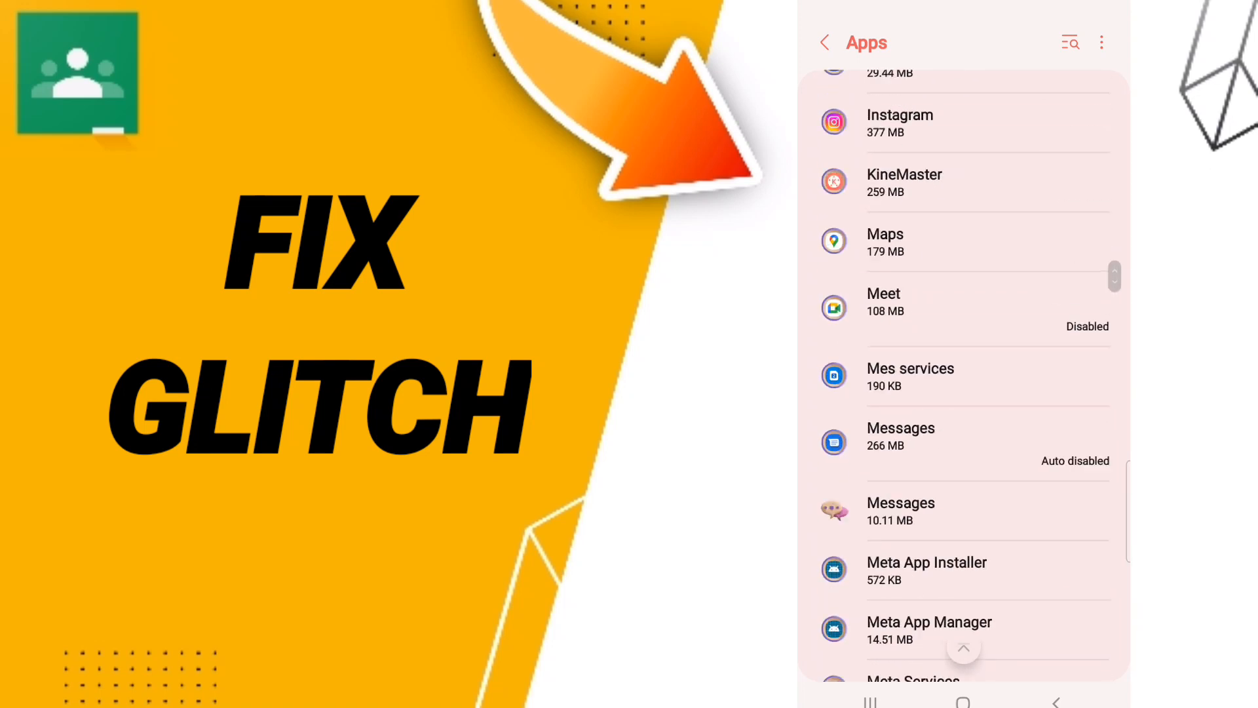
scroll("up", 3)
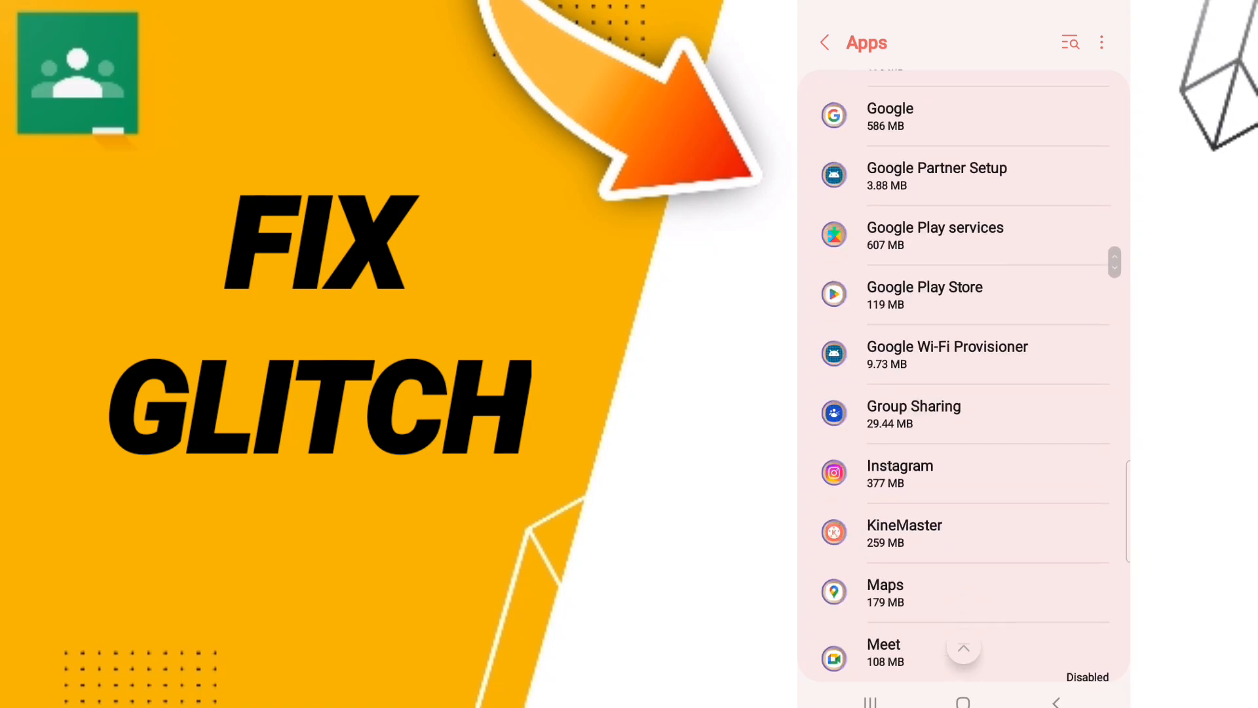
scroll("up", 3)
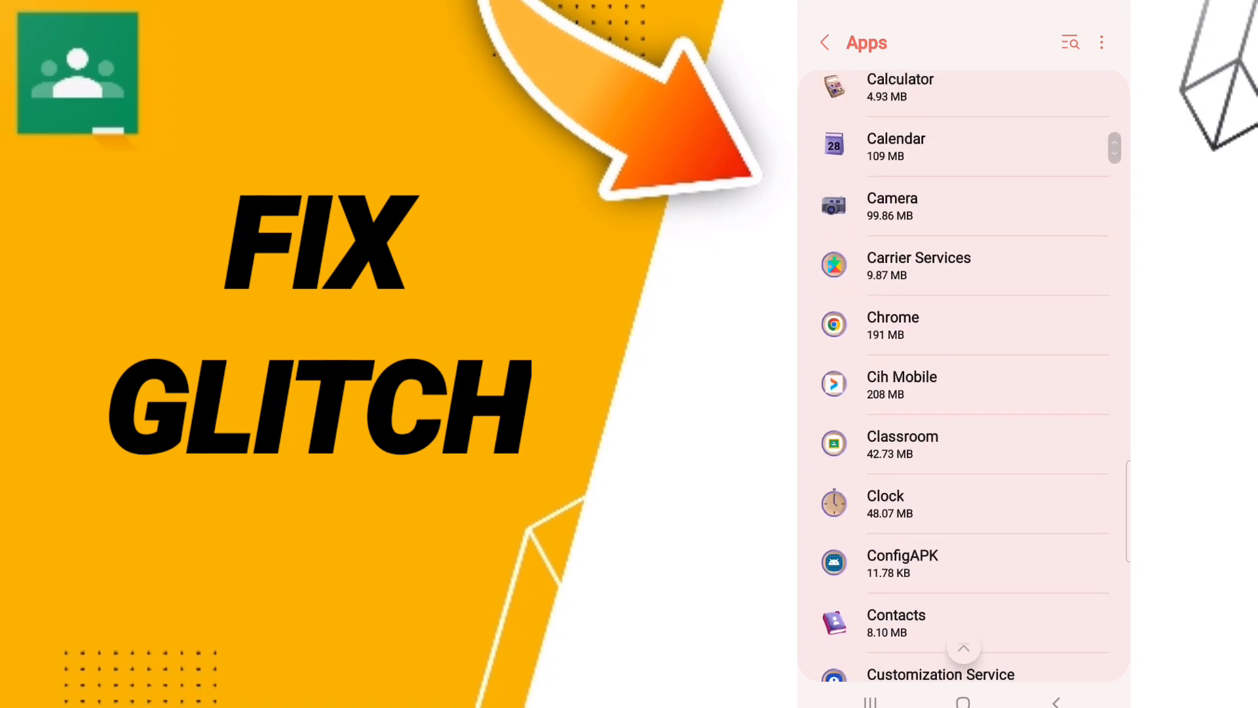
left_click(902, 444)
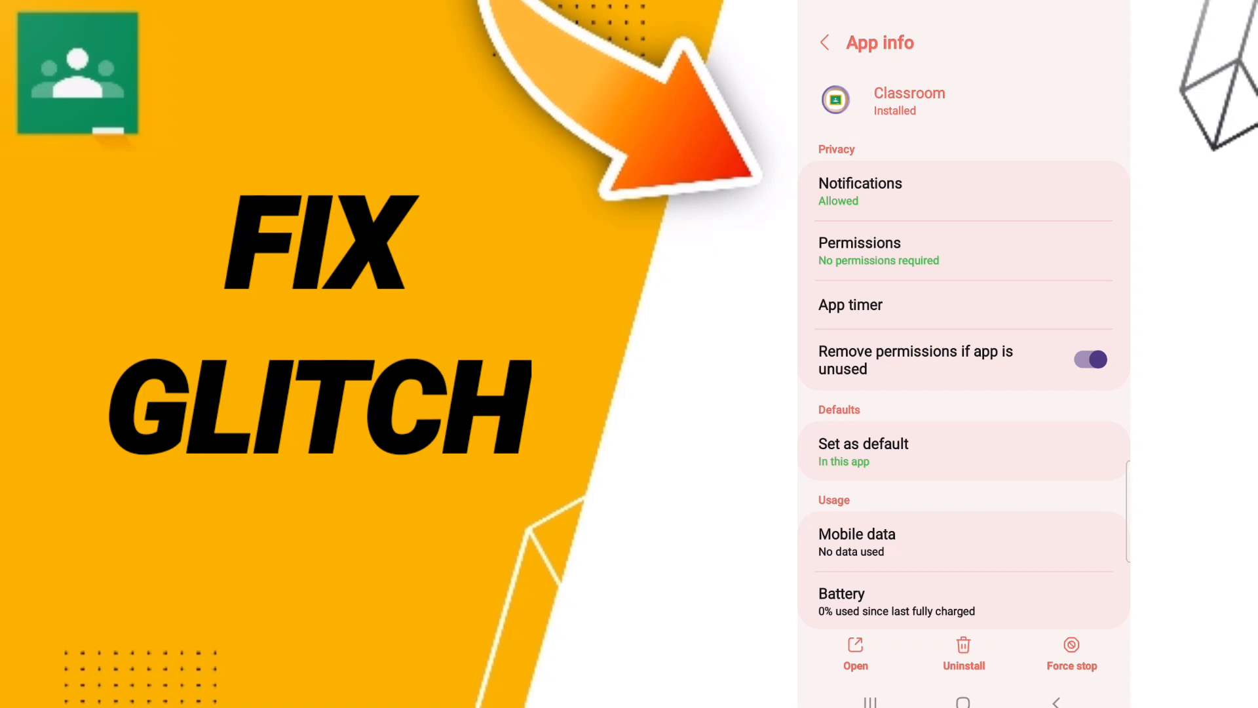
- View Classroom's storage details showing 43.90 MB of storage use
scroll("down", 3)
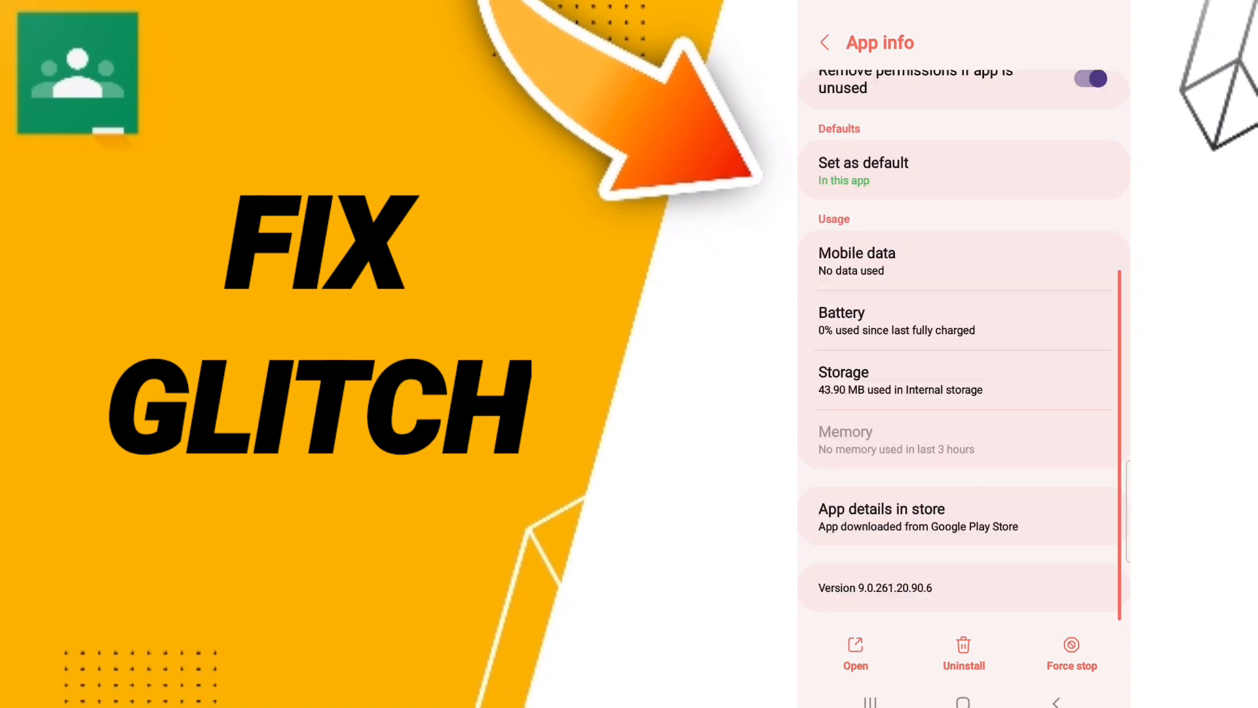
left_click(1071, 651)
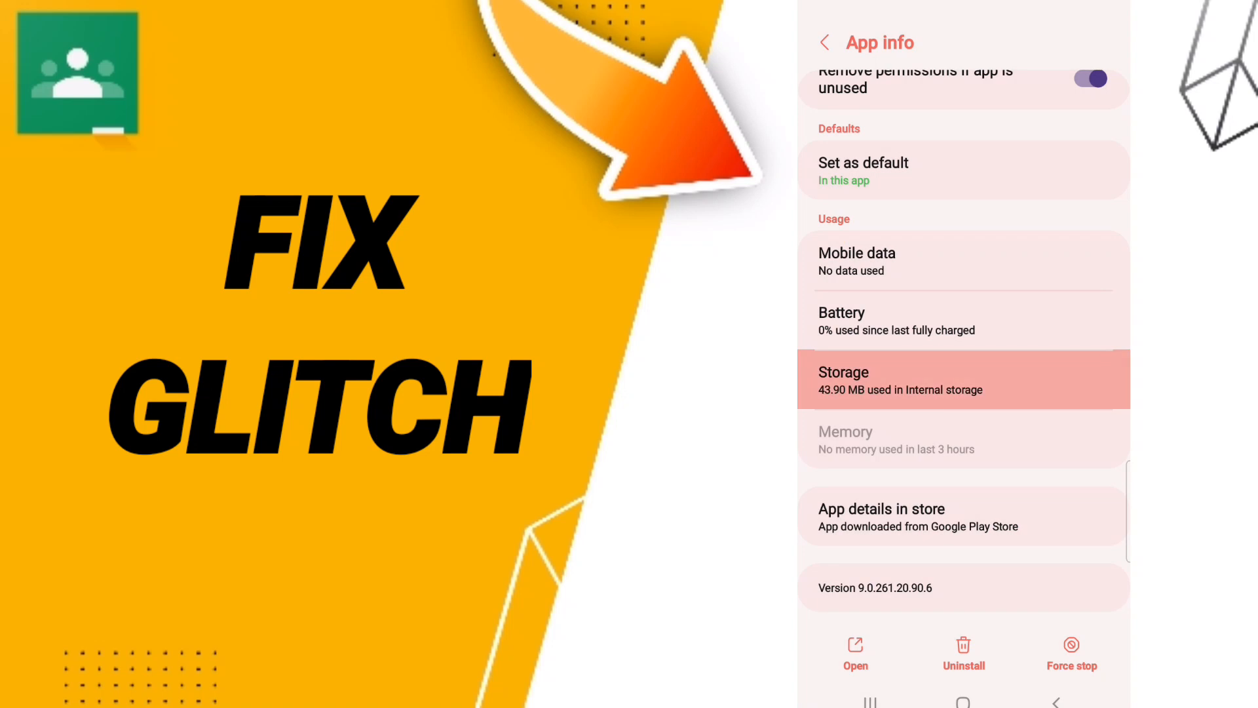
left_click(962, 379)
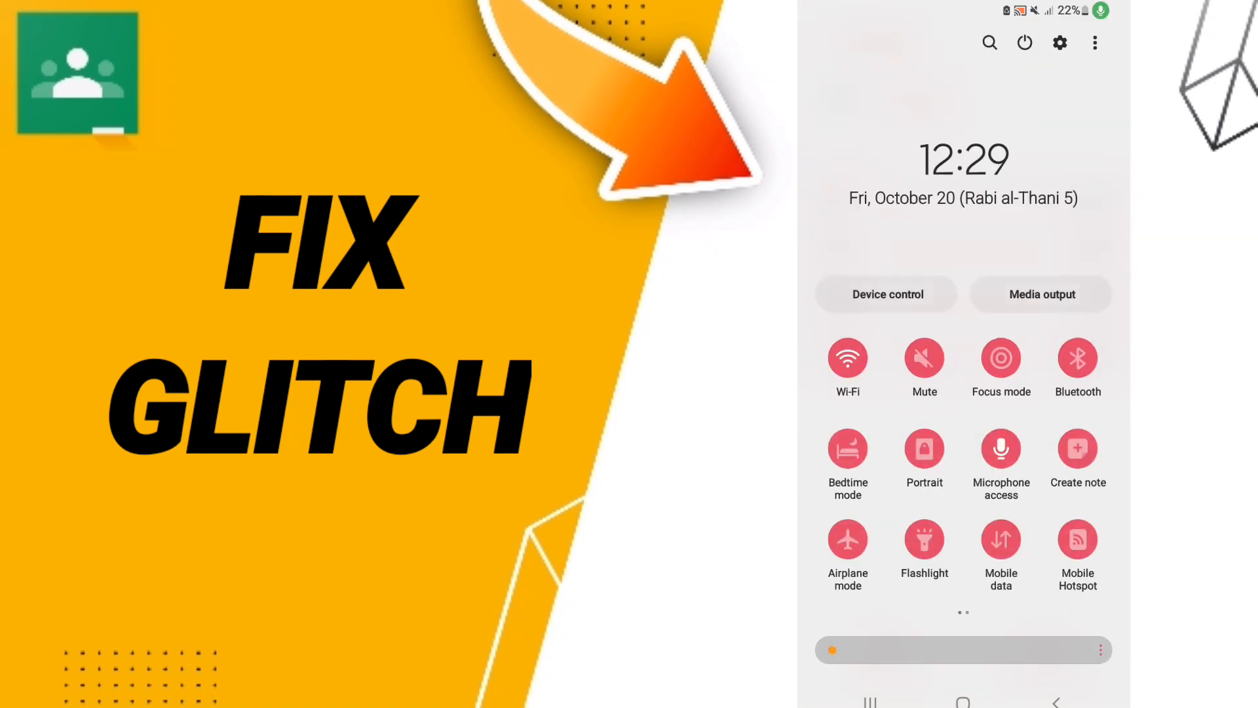
- Pull down the Quick Settings and notification shade over the App info page
left_click(848, 538)
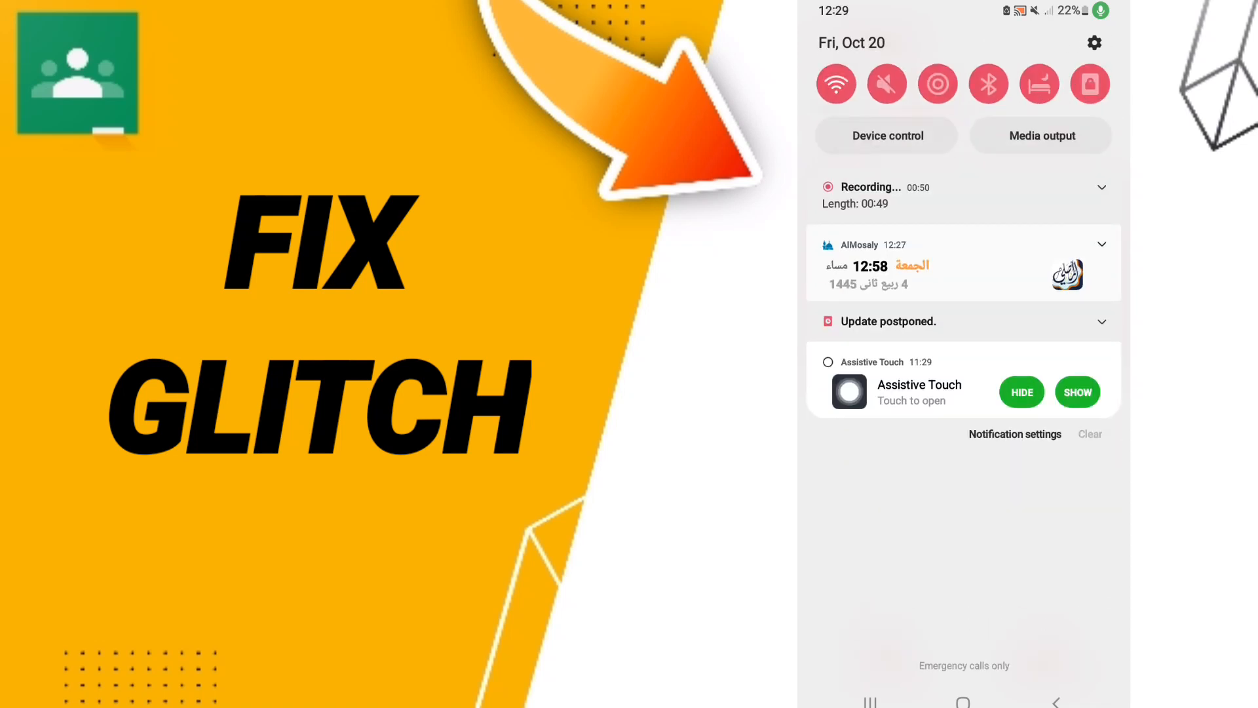
left_click(1101, 187)
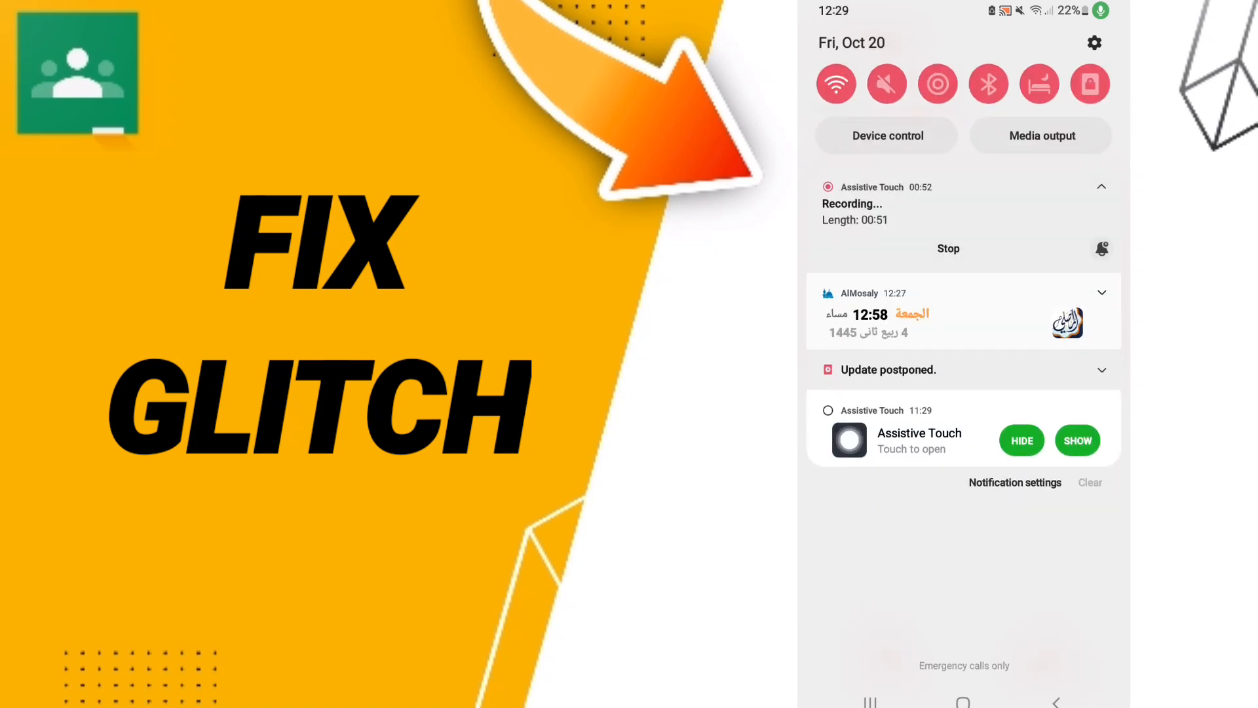